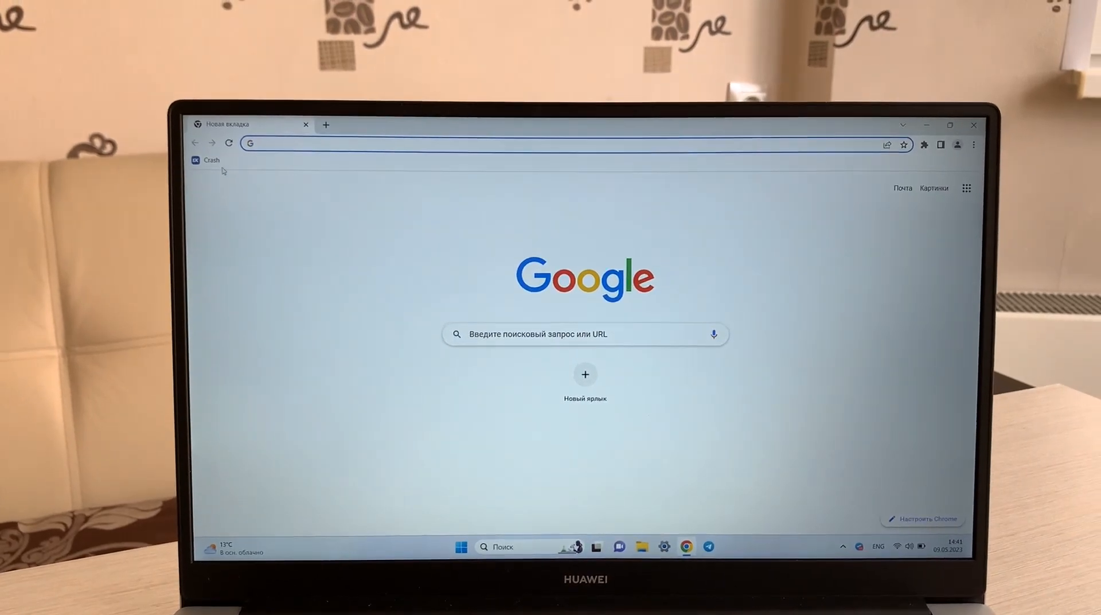
Step: Open the bookmarked Crash game page from Chrome's bookmarks bar
left_click(209, 160)
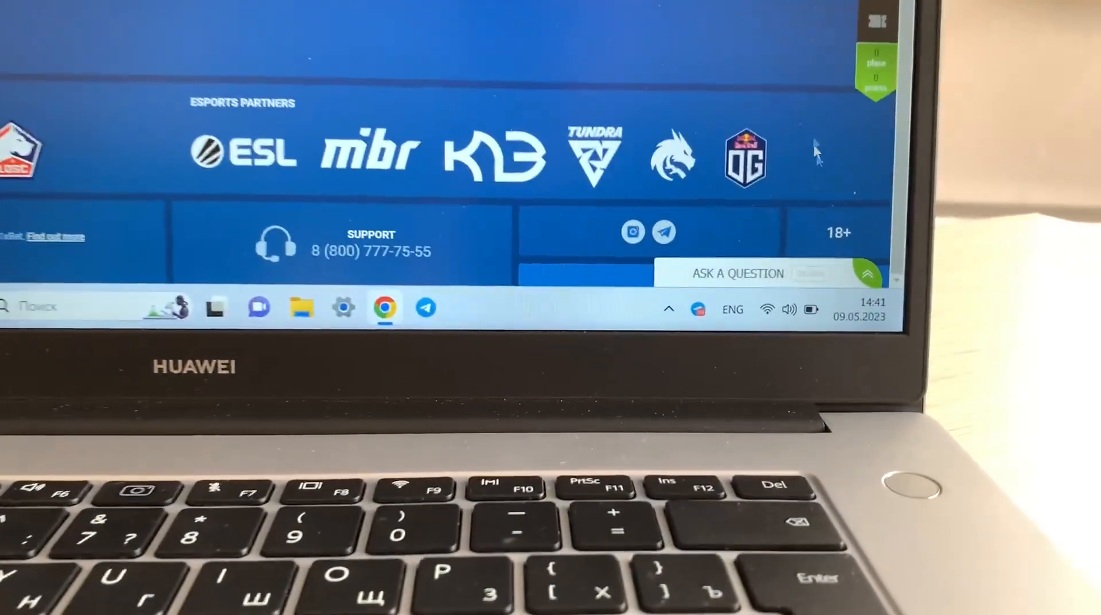
Step: Navigate the 1xBet site to the Crash game under 1XGAMES
left_click(860, 310)
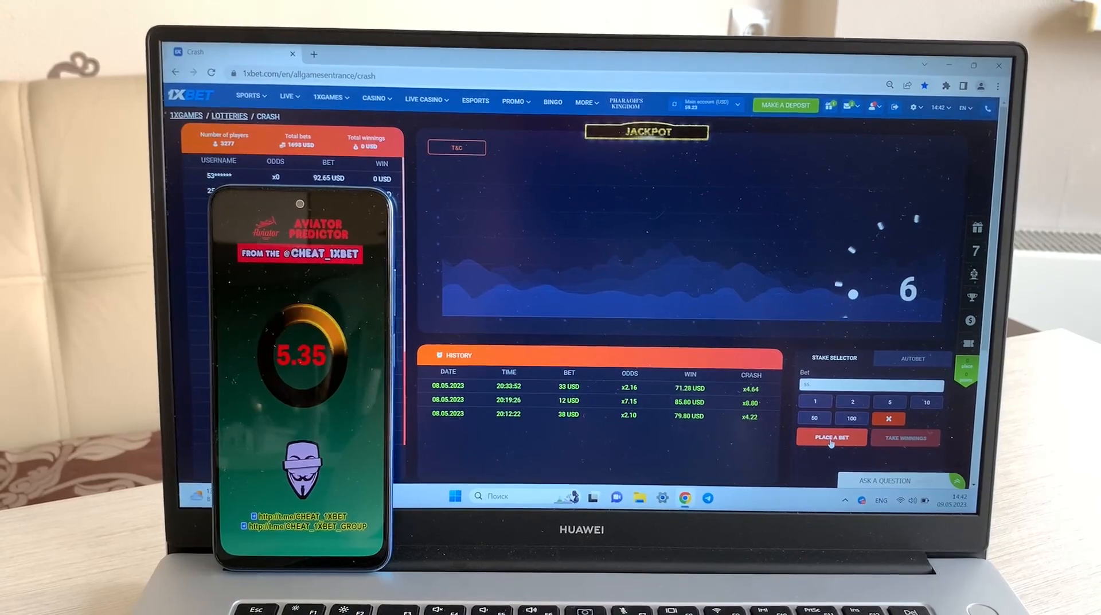
Step: Place a 55 USD bet on the upcoming Crash round, later won at x5.19
left_click(831, 437)
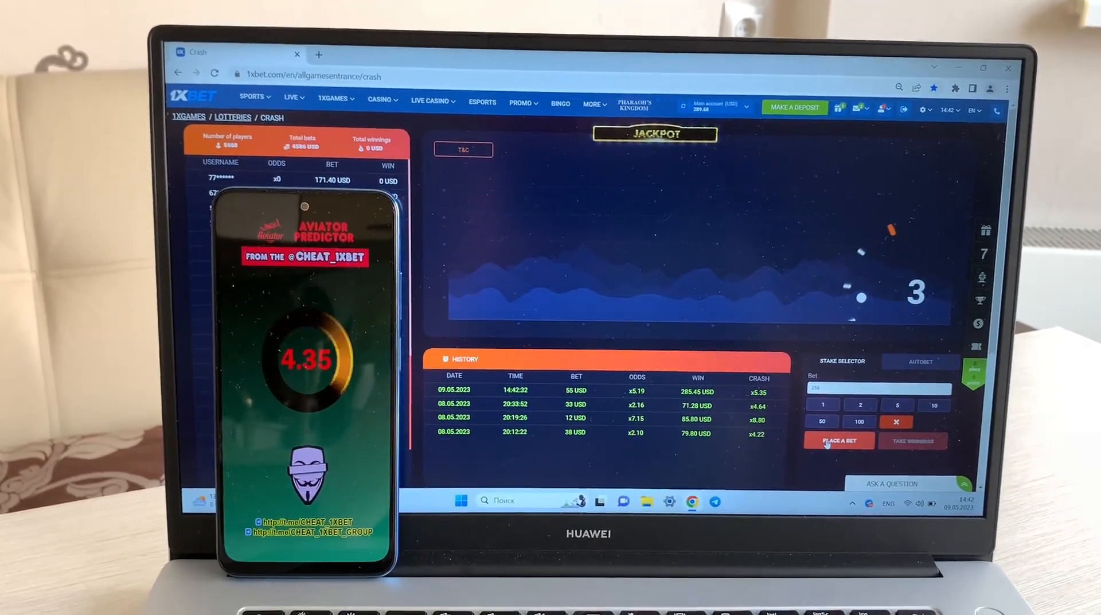
Step: Bet 255 USD on the next round and cash out at x3.89 for 991.95 USD
left_click(838, 440)
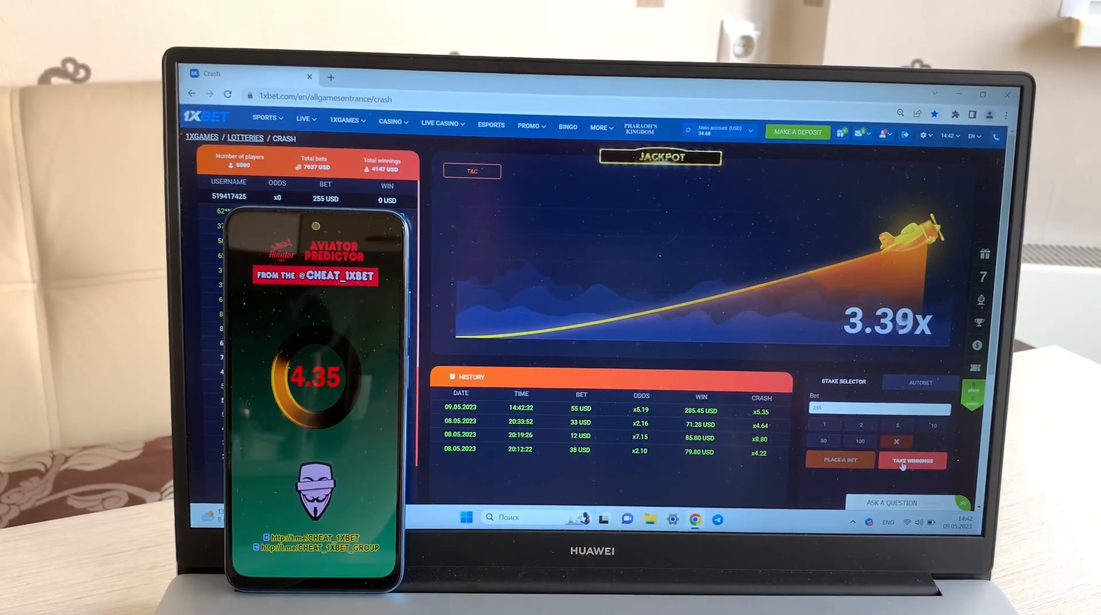
left_click(912, 459)
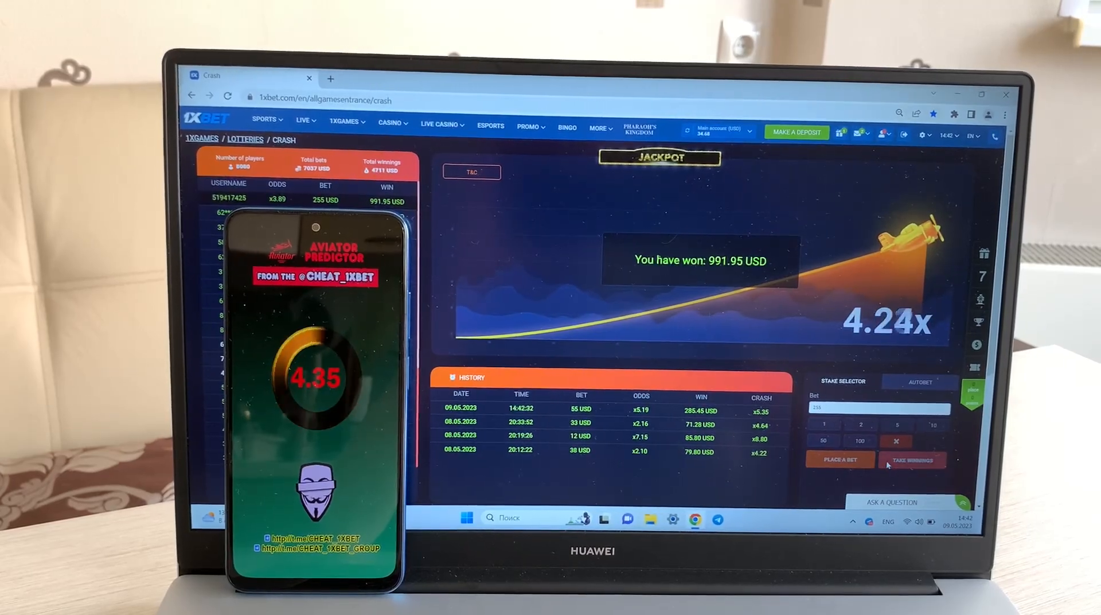